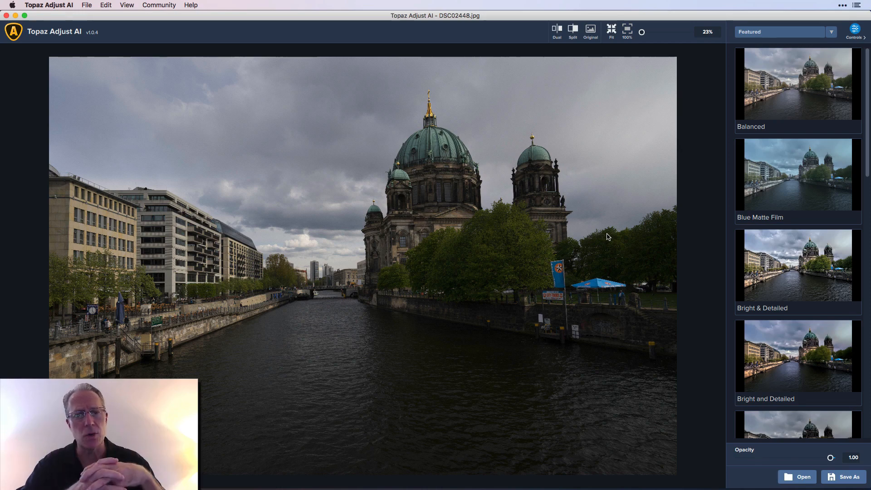
mouse_move(789, 197)
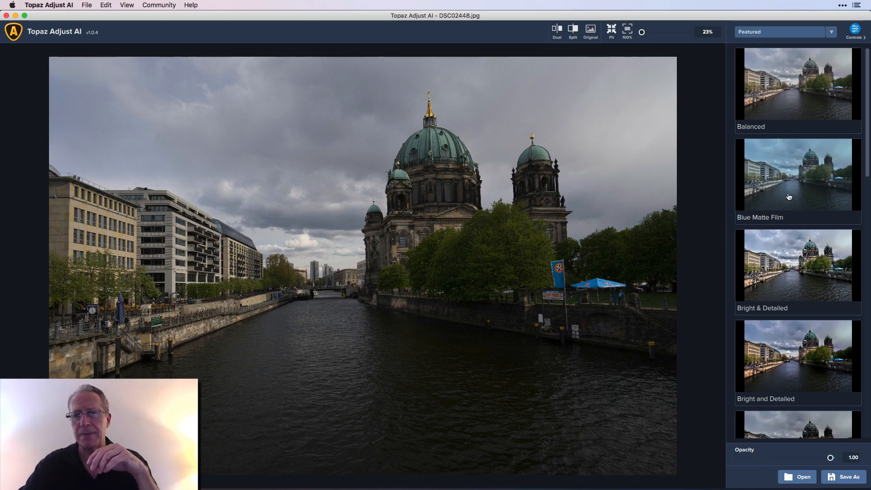
- Choose the HDR Looks collection from the preset category dropdown
click(783, 32)
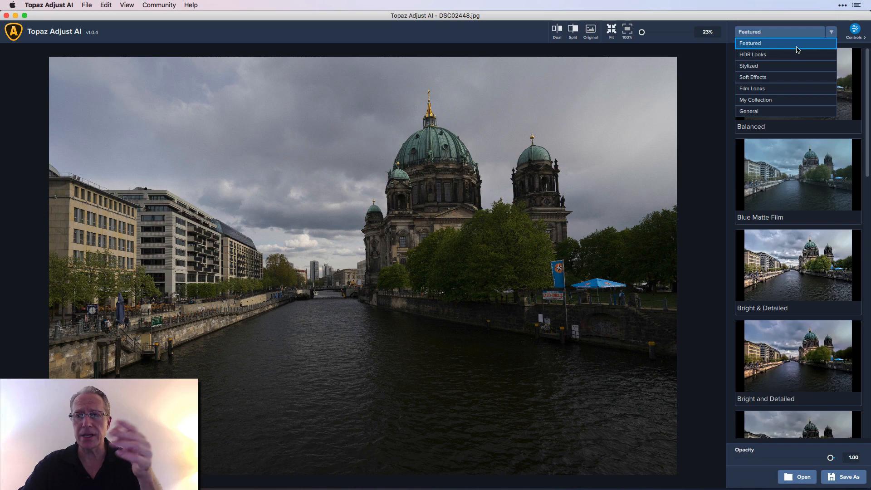
mouse_move(786, 55)
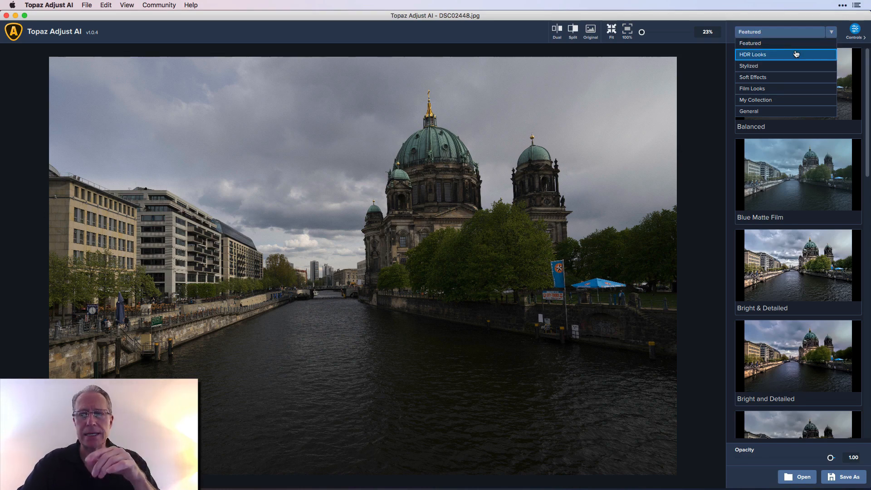
mouse_move(791, 57)
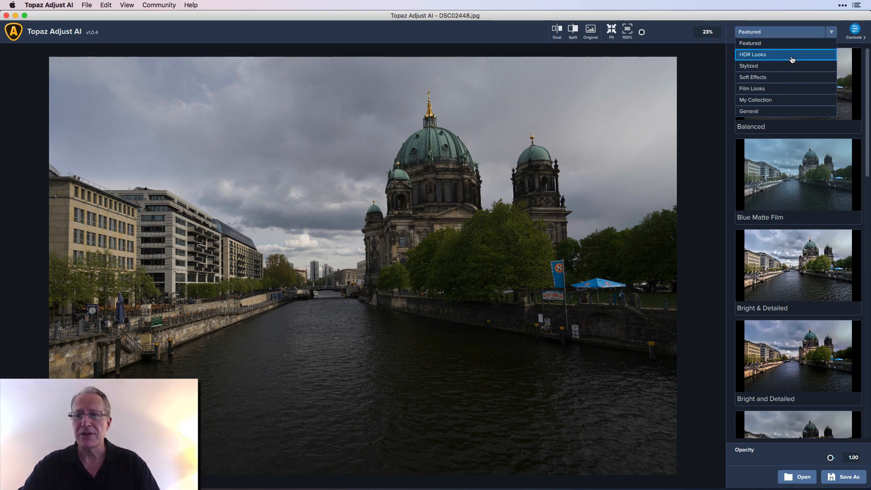
click(753, 54)
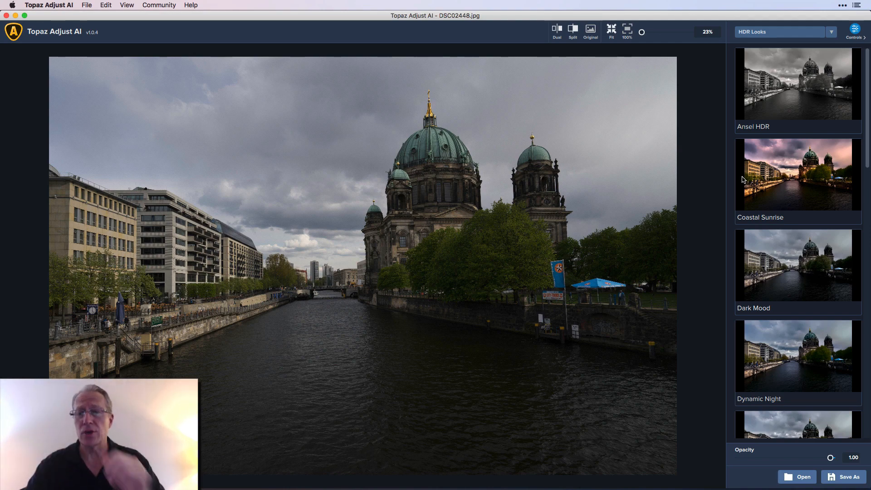
mouse_move(818, 104)
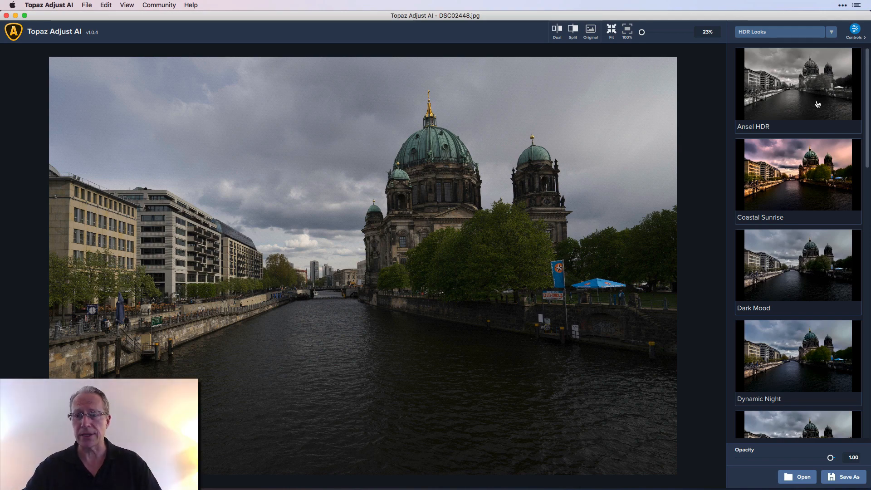
- Apply the Ansel HDR look and review the slider values behind it
click(797, 84)
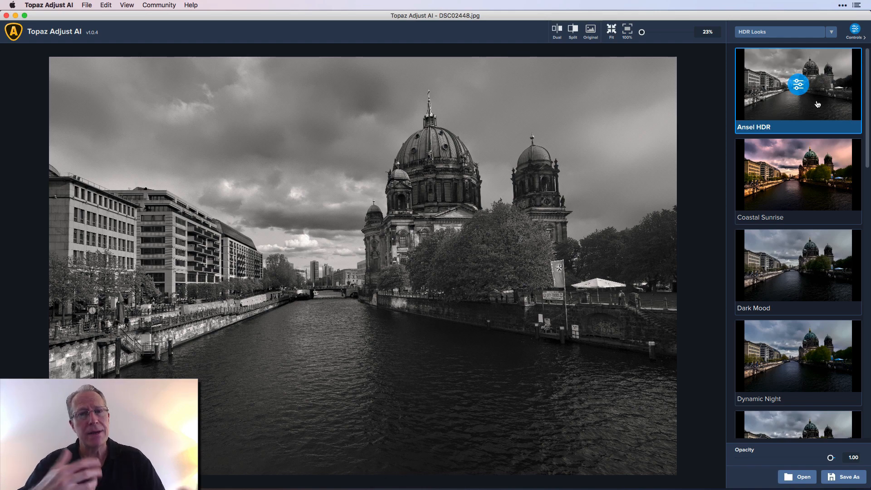
click(855, 32)
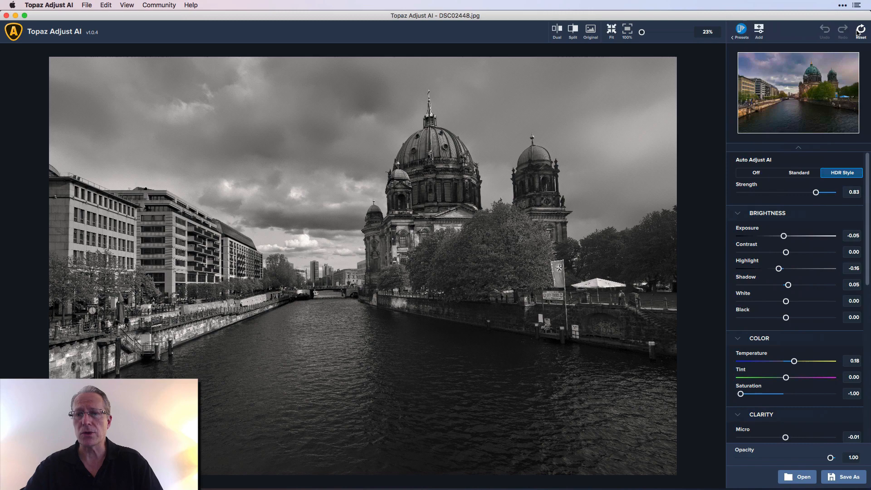
mouse_move(811, 278)
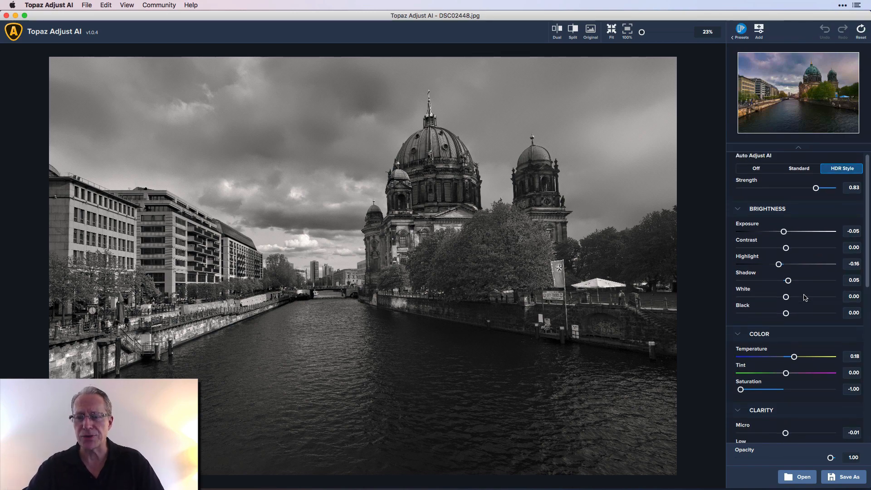
scroll(up, 3)
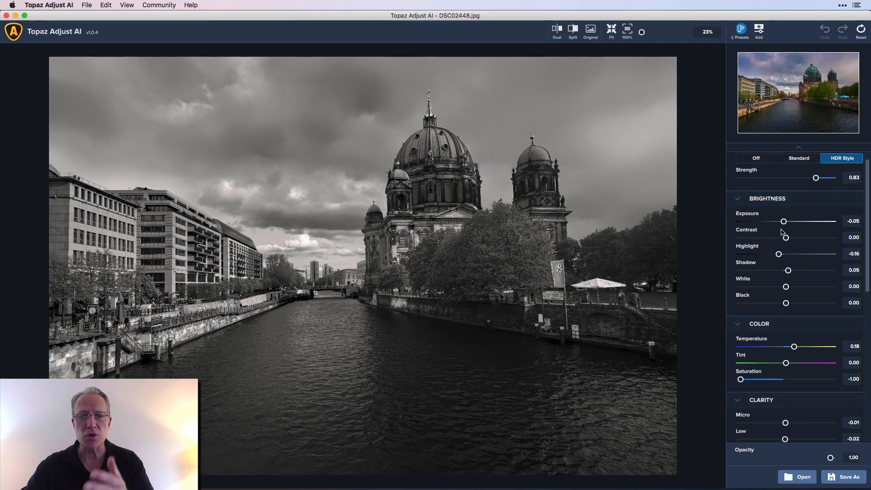
click(590, 31)
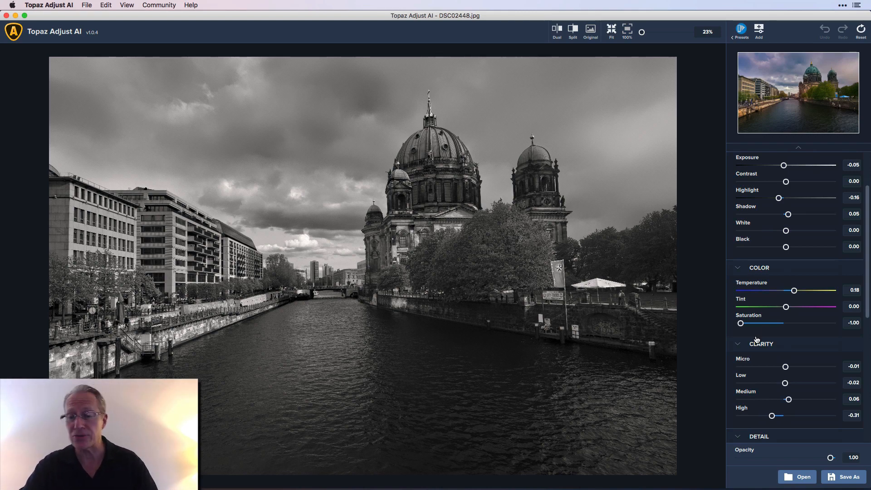
- Scroll through the remaining sliders, then reset every adjustment back to zero
scroll(down, 3)
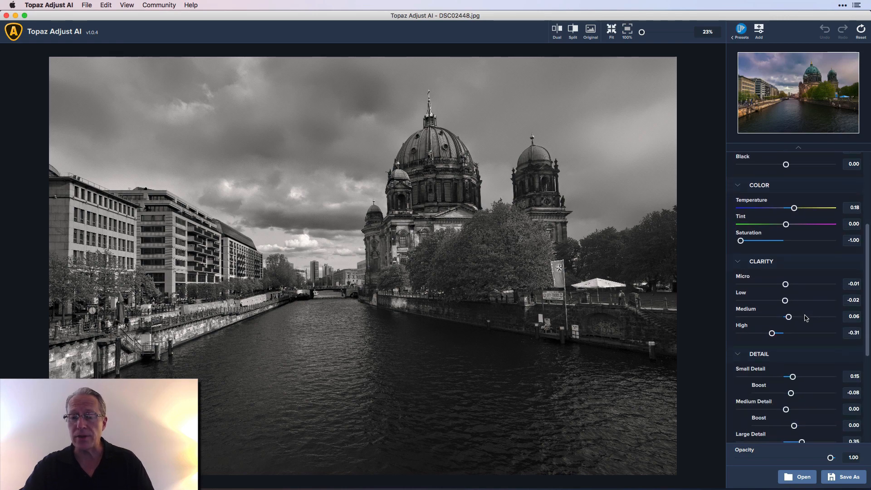
scroll(down, 3)
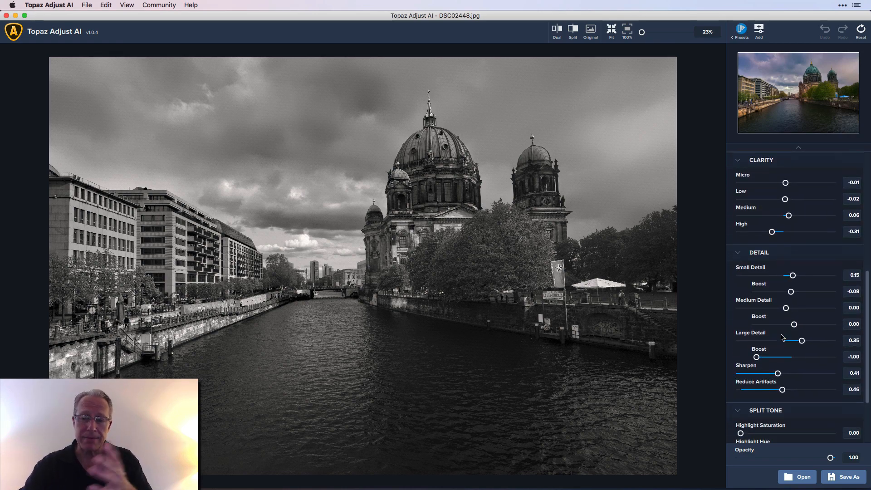
scroll(down, 3)
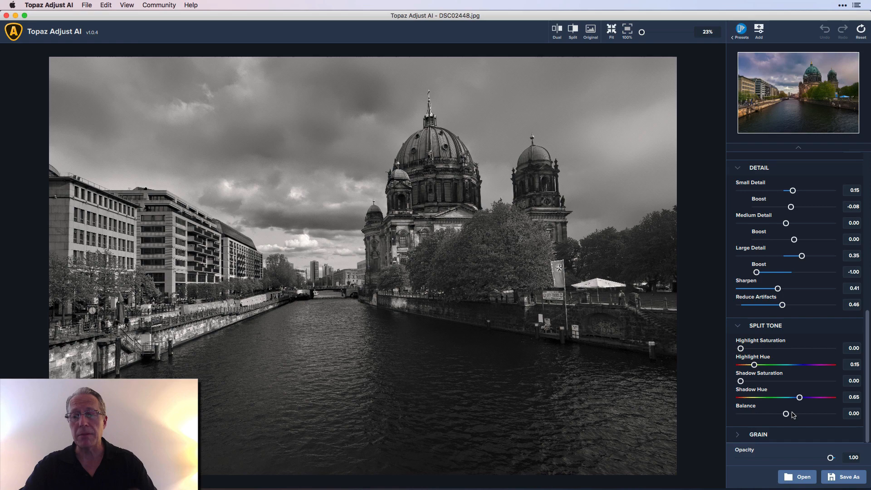
scroll(up, 3)
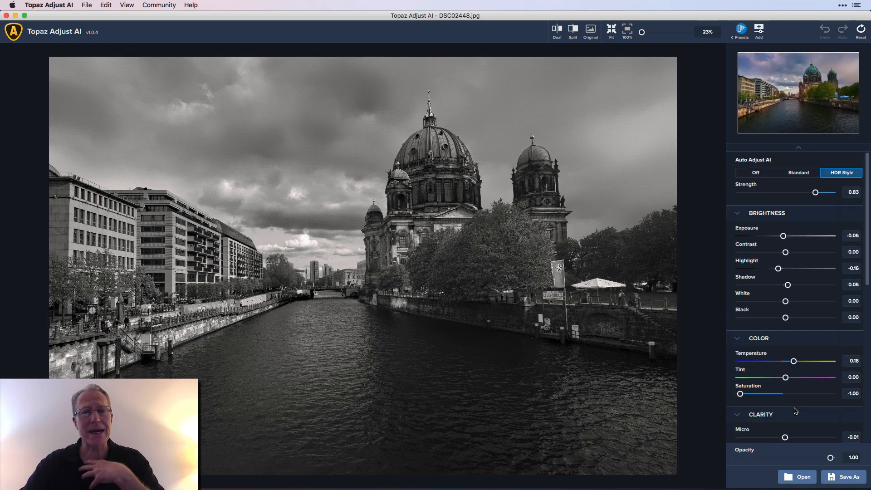
click(755, 172)
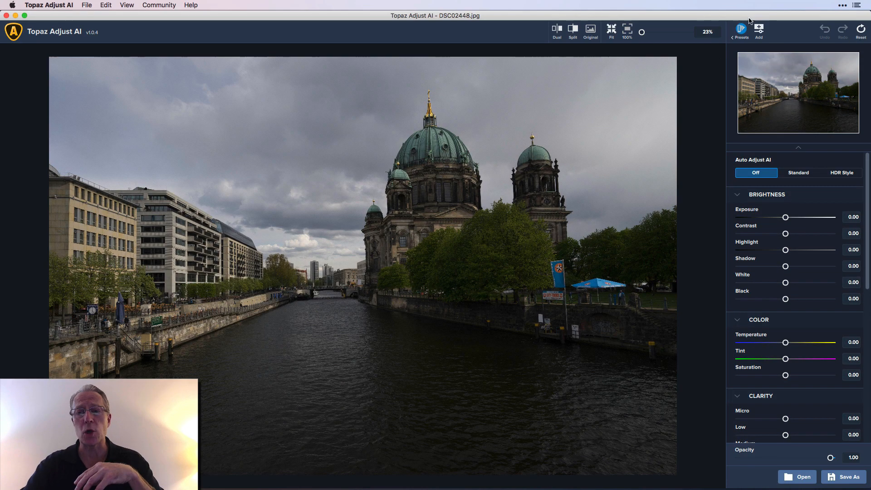
- Return to the preset list and browse the Featured collection
click(741, 31)
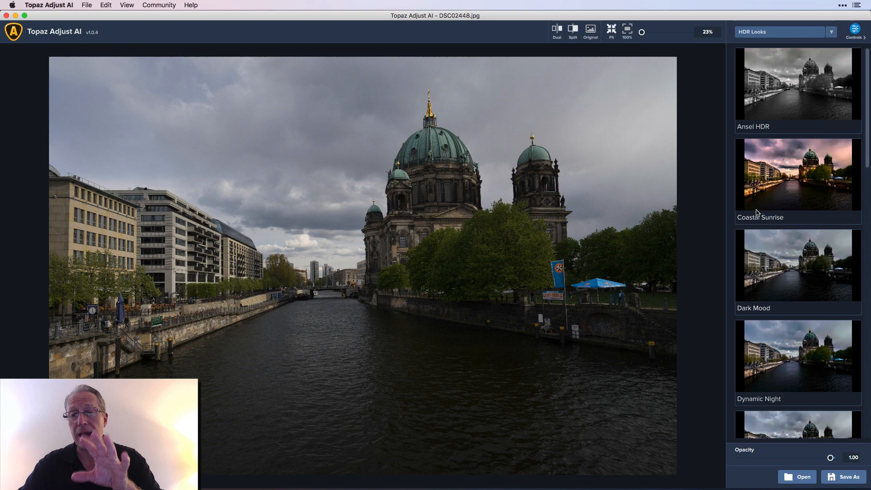
mouse_move(779, 147)
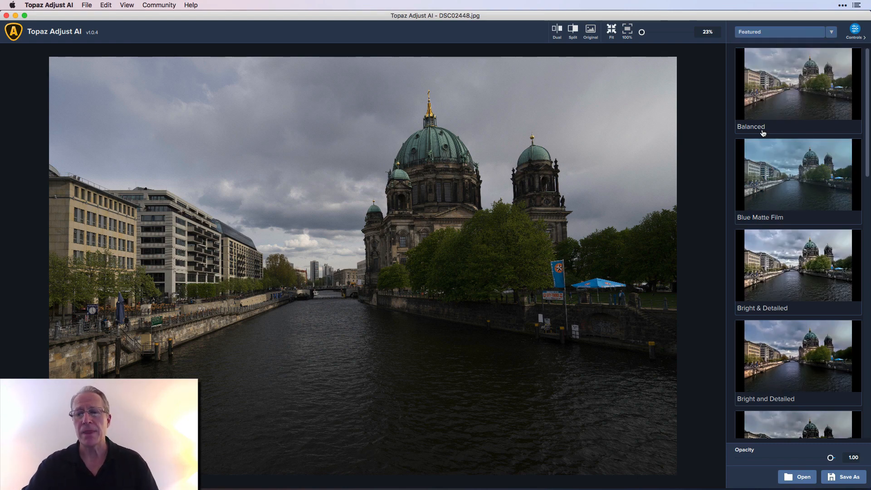
scroll(down, 3)
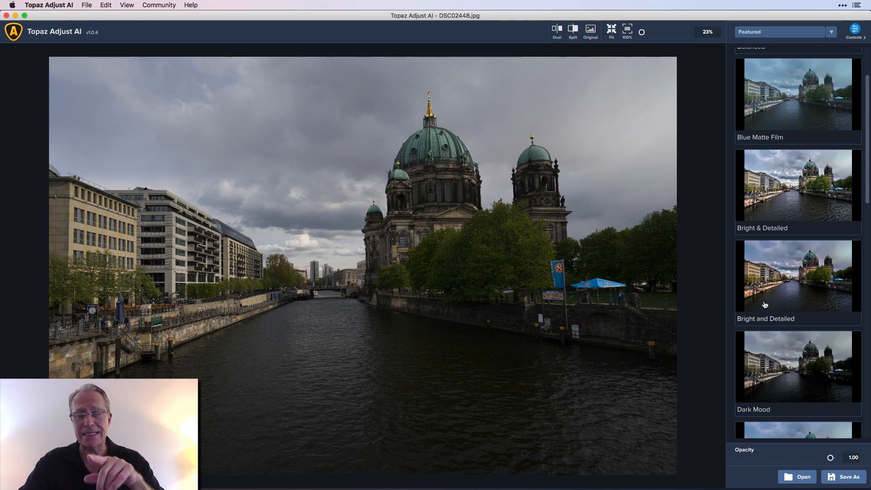
mouse_move(771, 287)
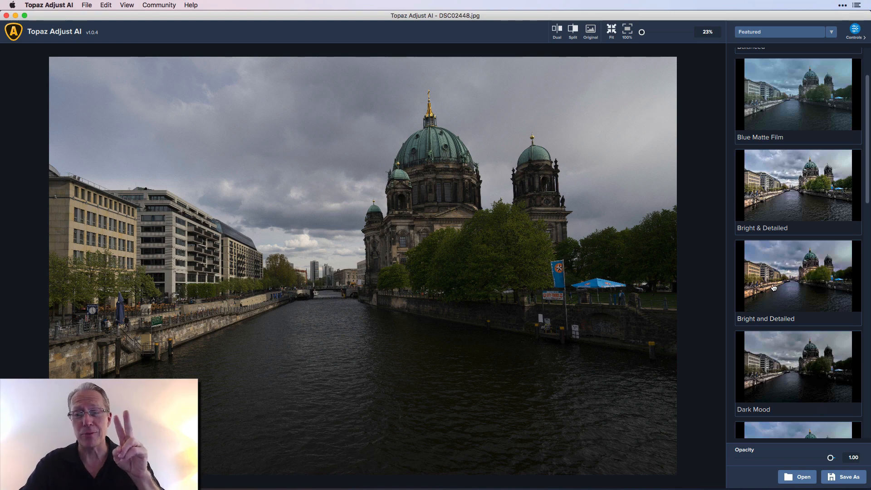
mouse_move(760, 235)
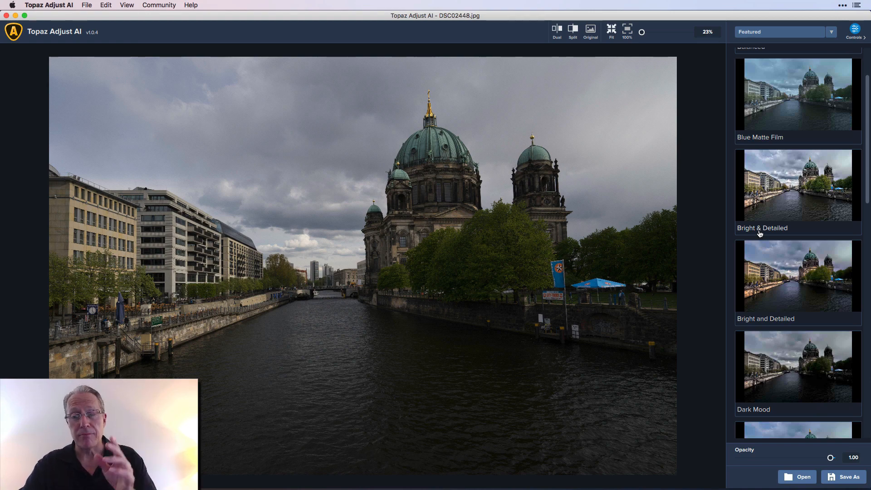
- Apply the Bright and Detailed look to the cathedral photo and show its adjustment values
click(797, 185)
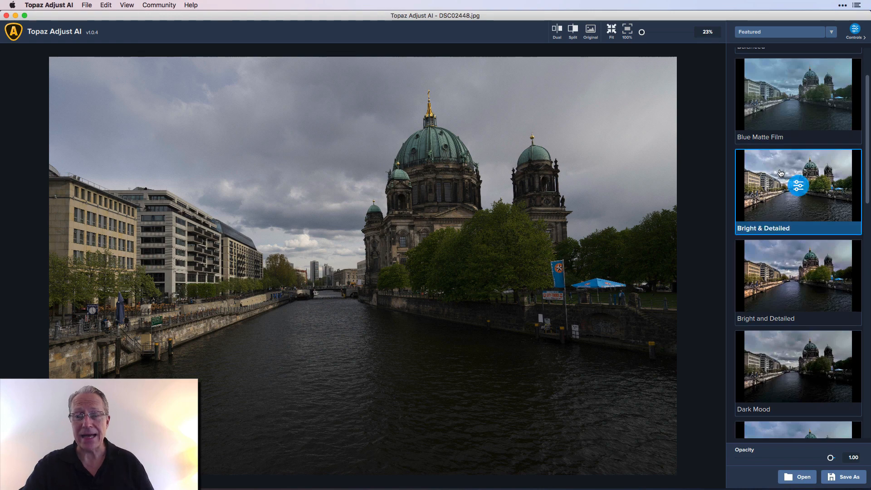
click(796, 185)
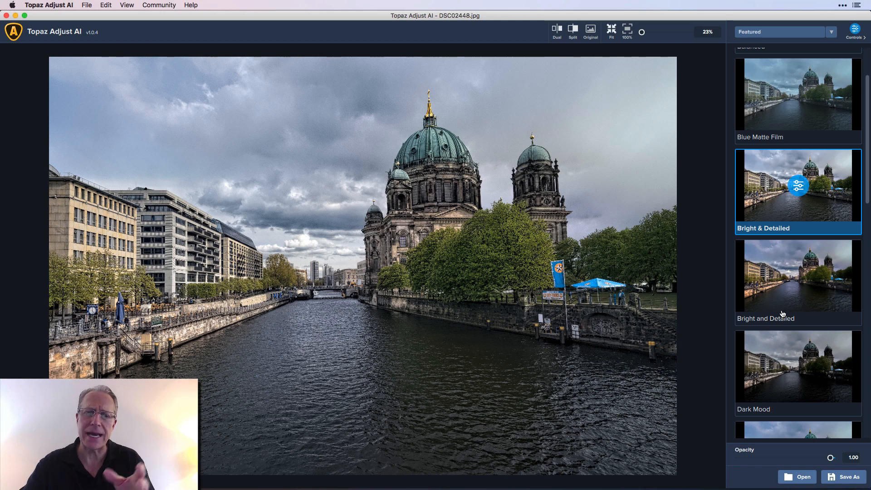
click(798, 281)
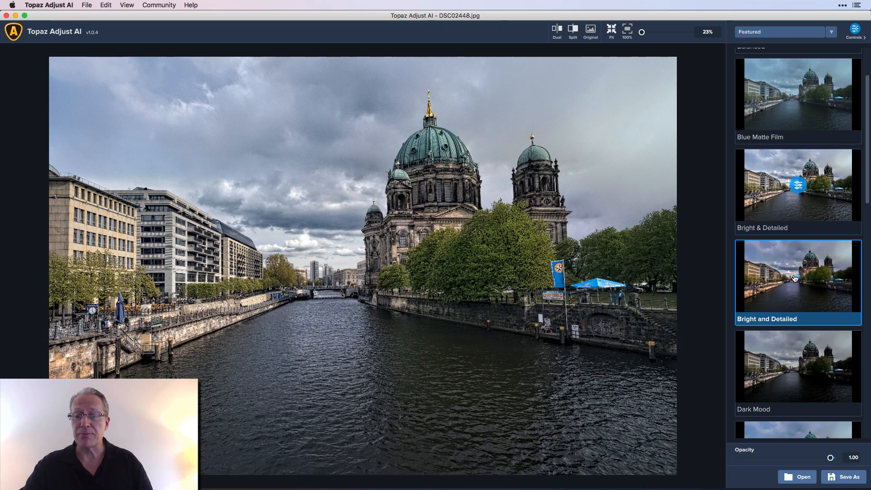
click(796, 282)
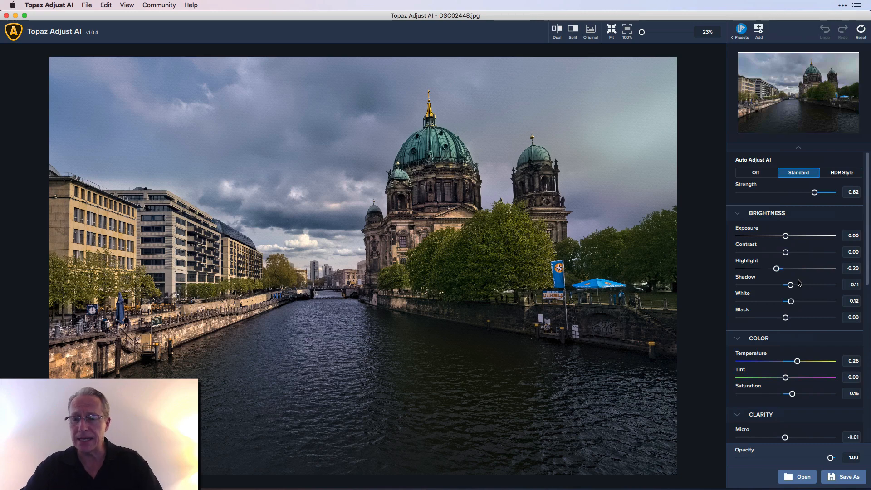
- Raise Shadow to 0.17, review the Detail sliders and view the photo at 100%
scroll(down, 3)
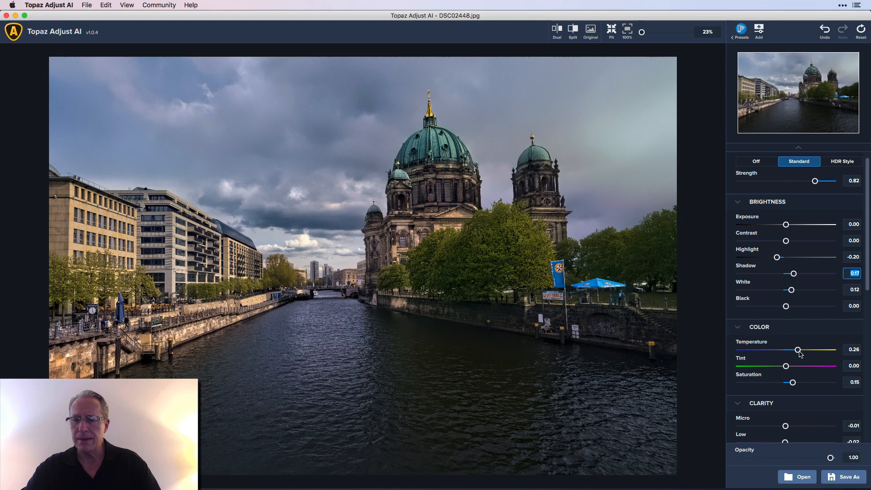
scroll(down, 3)
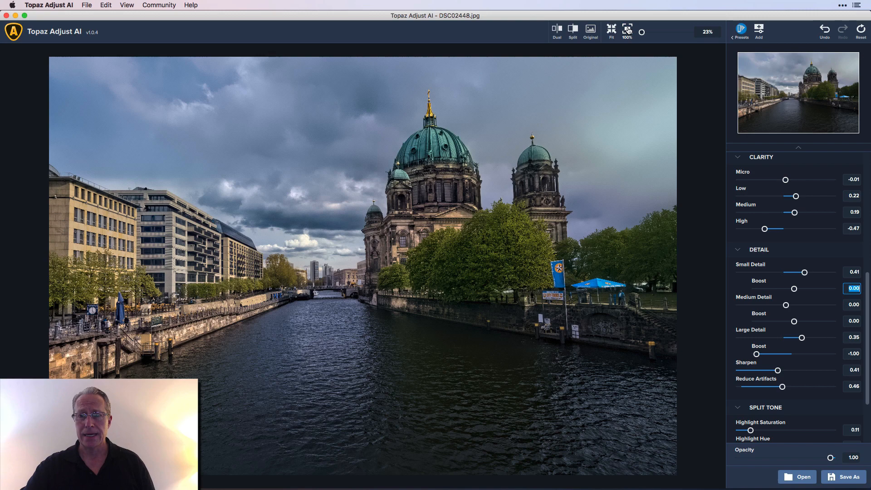
click(627, 28)
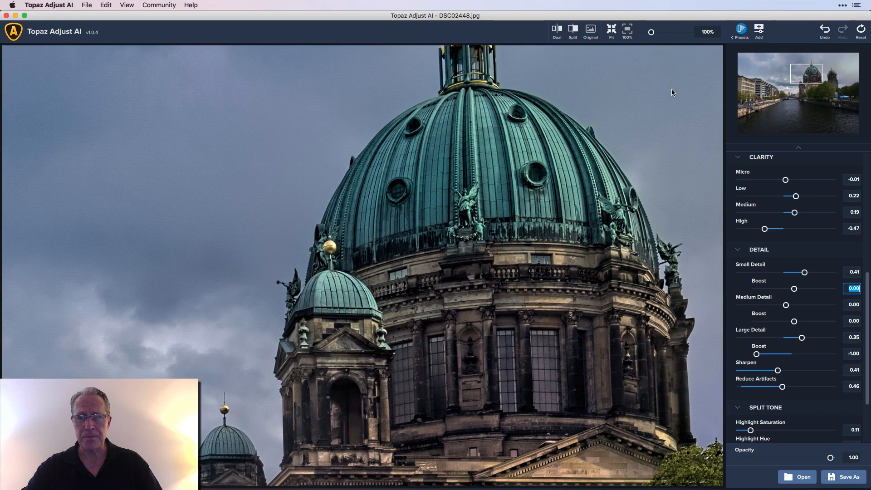
- Toggle between the unedited original and the enhanced photo up close, then fit the scene to the window
click(590, 31)
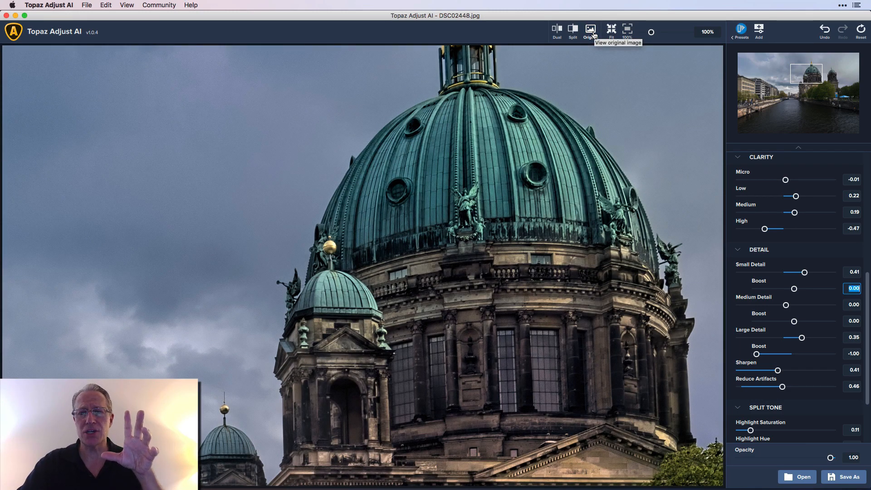
mouse_move(420, 299)
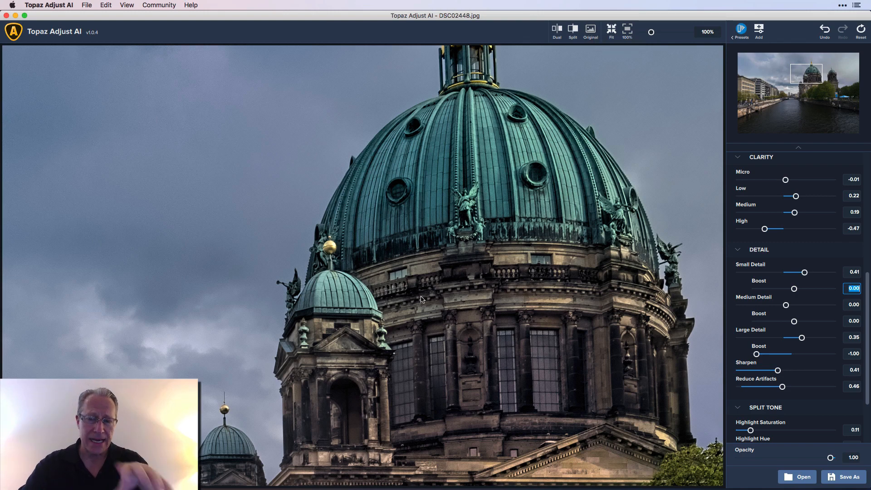
mouse_move(167, 259)
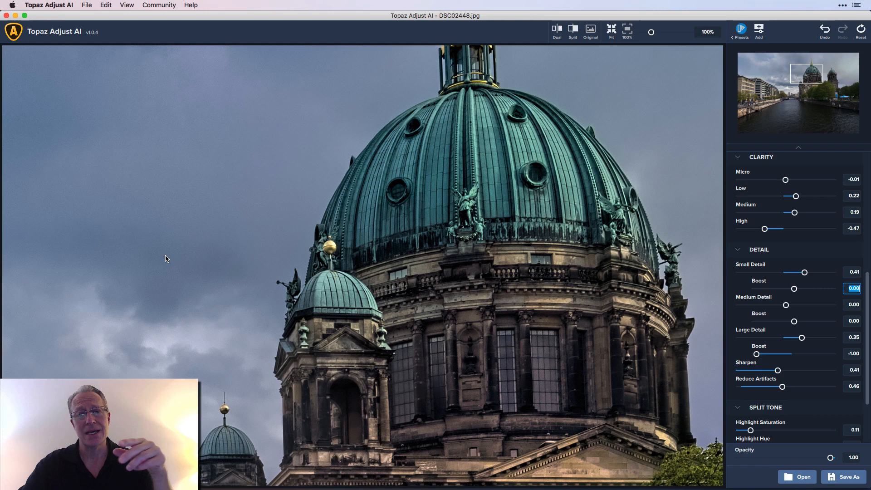
mouse_move(231, 268)
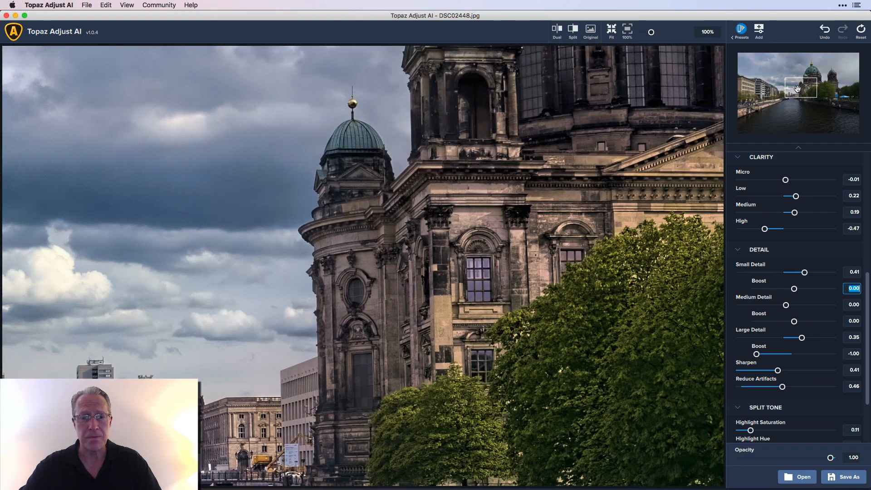
click(590, 31)
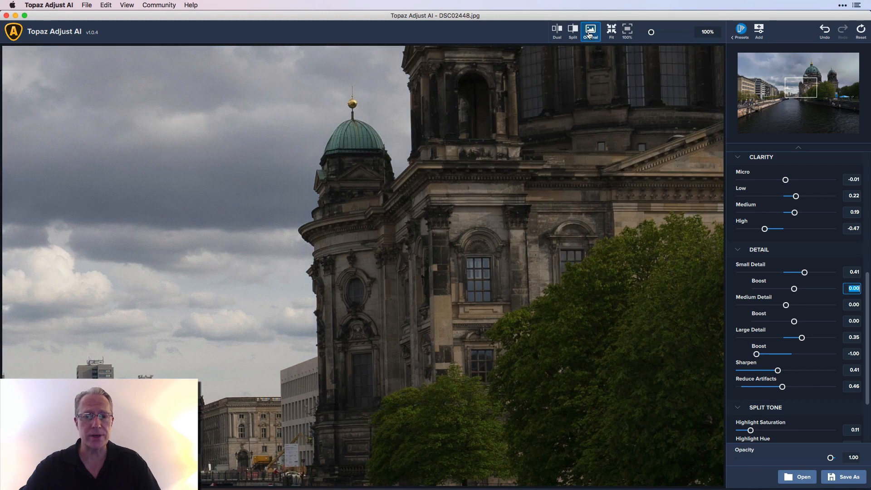
click(590, 30)
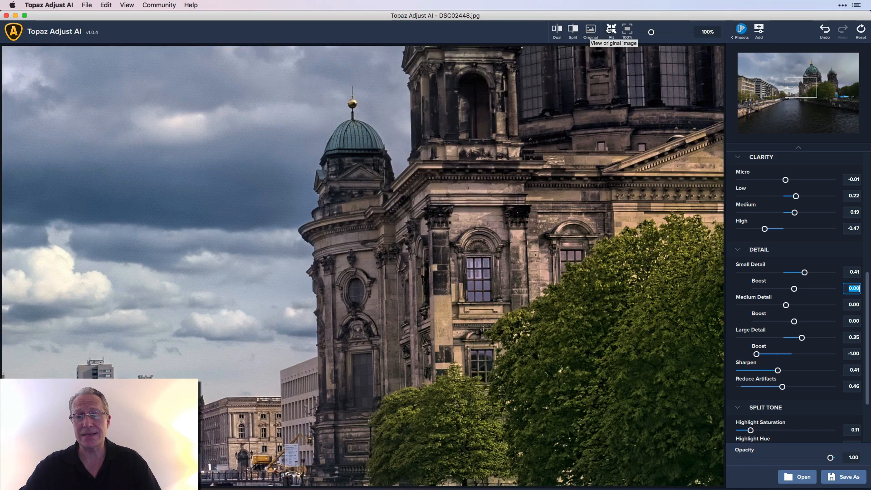
click(611, 29)
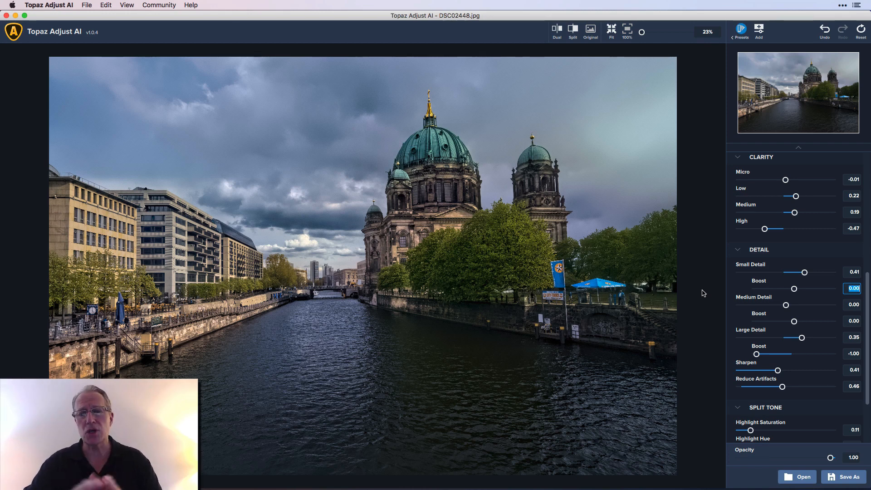
mouse_move(708, 167)
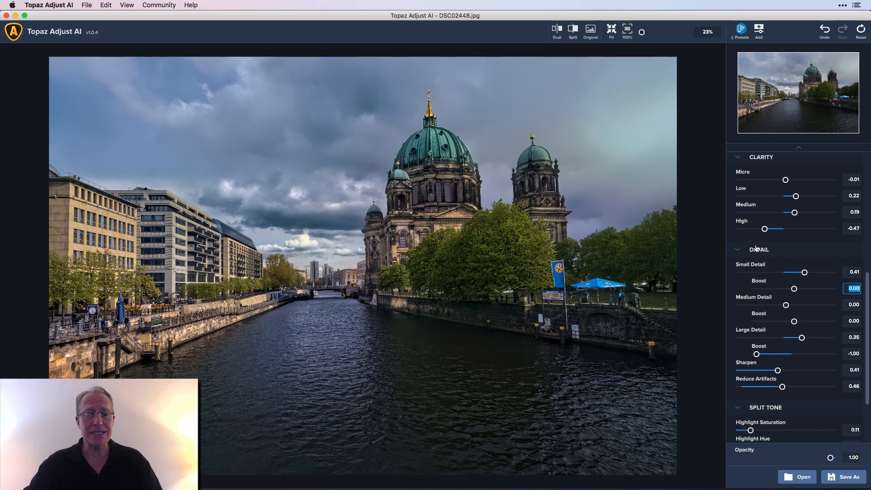
mouse_move(761, 256)
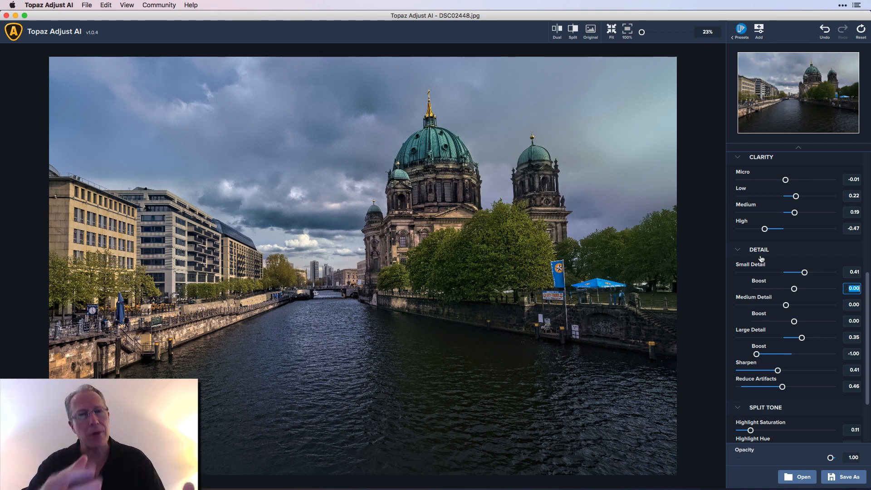
mouse_move(785, 338)
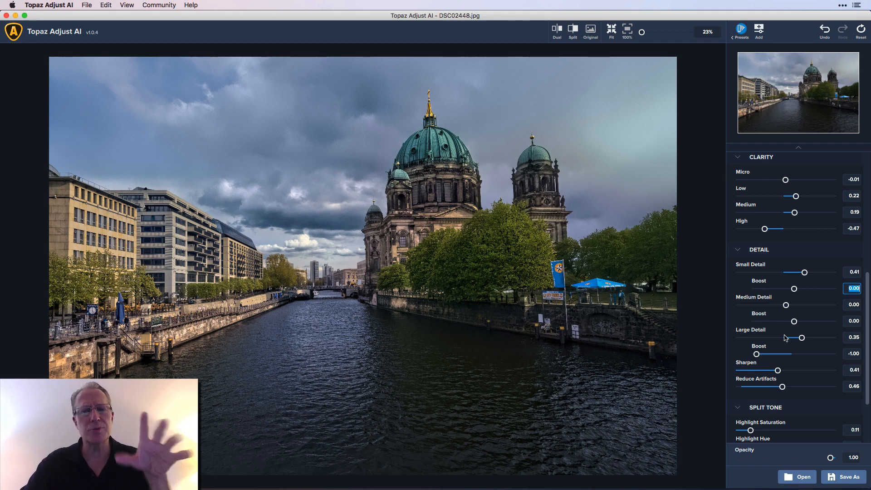
scroll(down, 3)
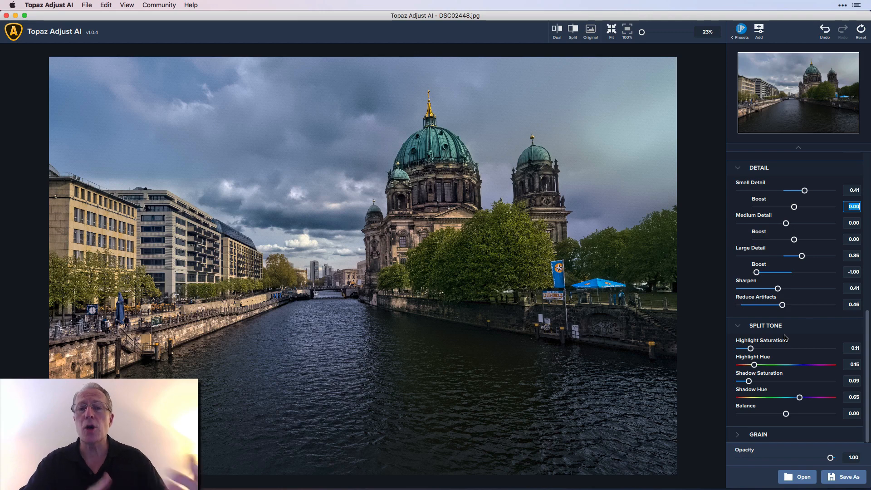
scroll(up, 3)
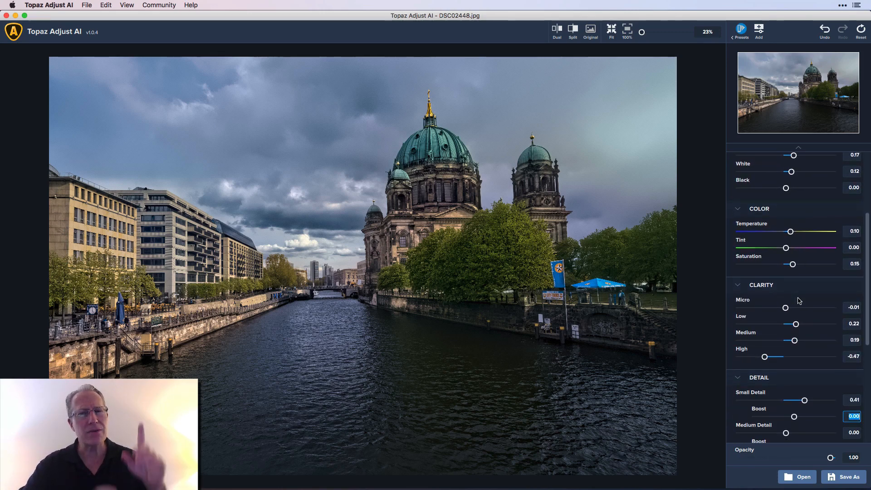
scroll(down, 3)
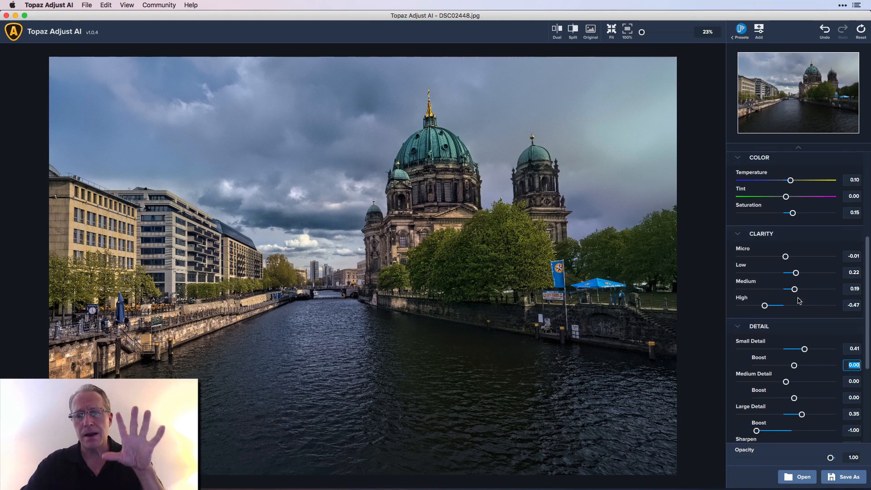
scroll(down, 3)
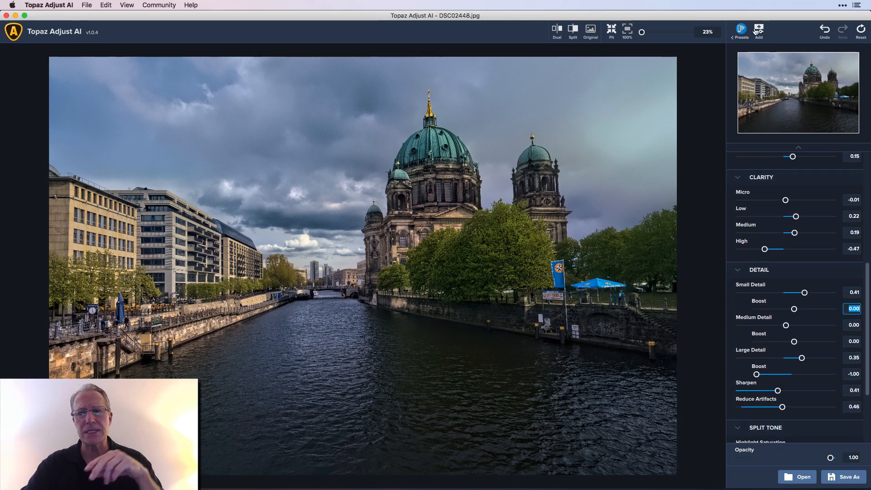
- Show the Stylized preset collection and browse looks like Blue Moon, Hypercolor and Landscape Pro
click(741, 31)
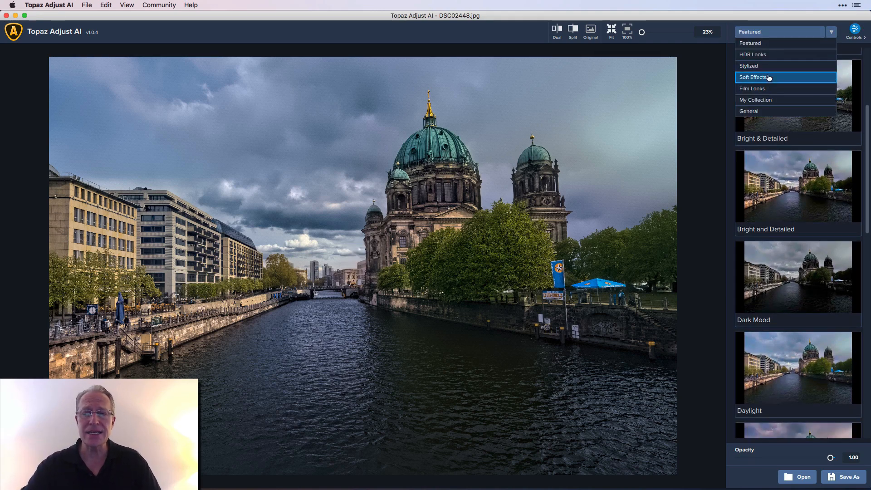
click(749, 65)
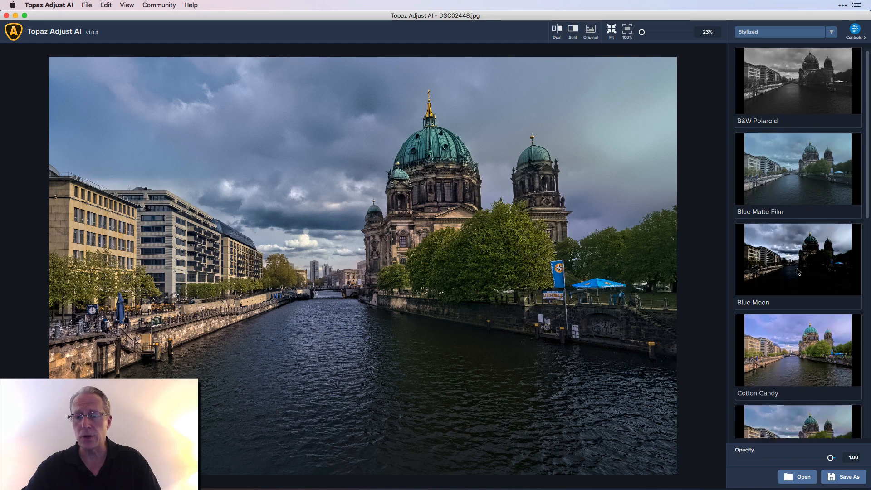
scroll(down, 3)
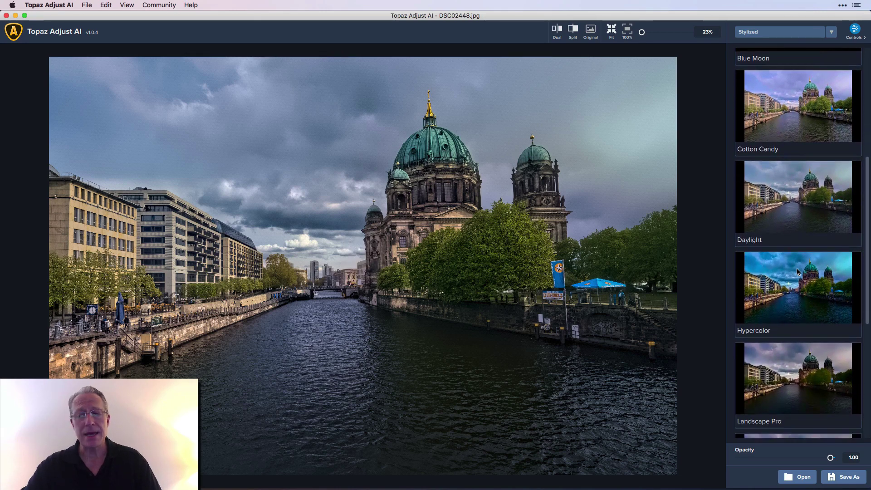
scroll(down, 3)
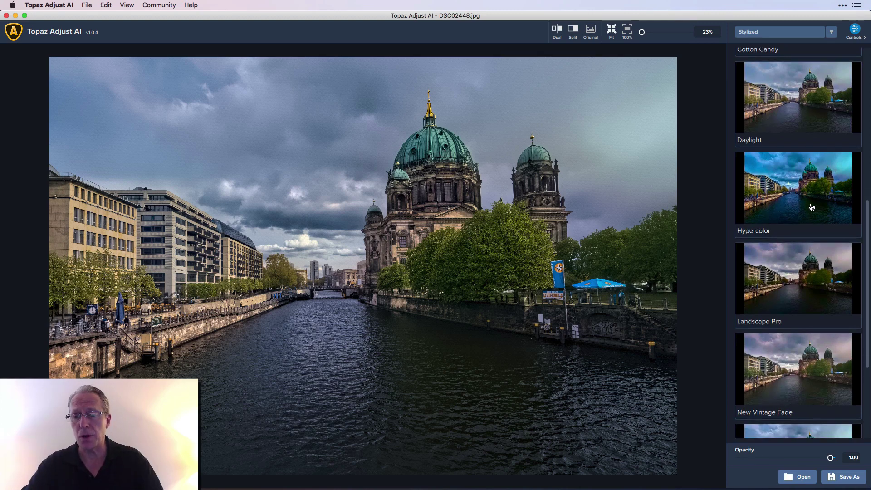
- Apply the Landscape Pro preset, review its slider settings and return to the preset list
click(798, 280)
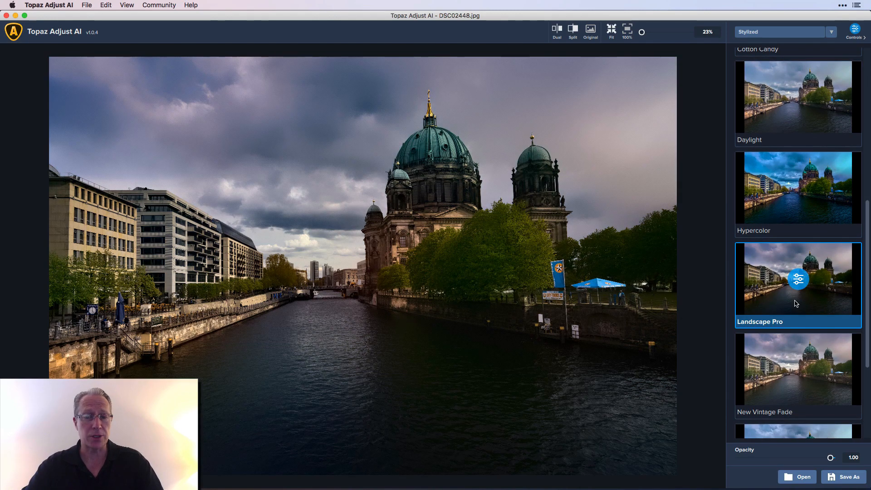
click(798, 285)
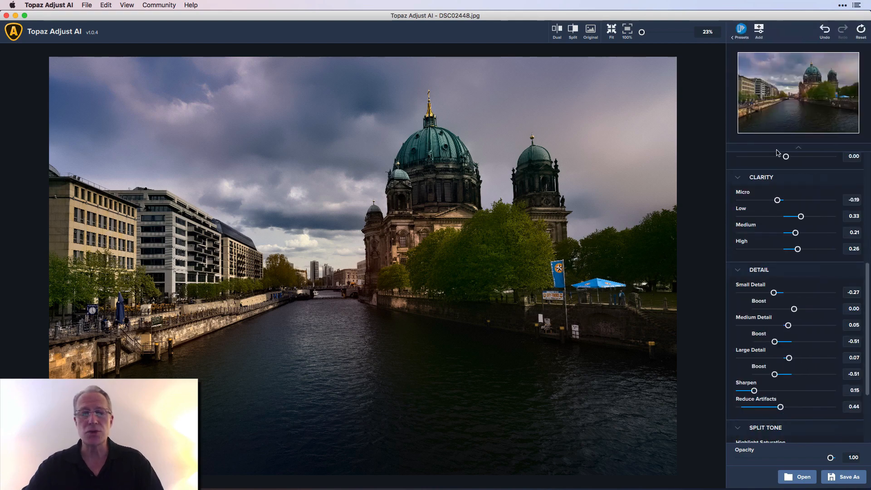
scroll(up, 3)
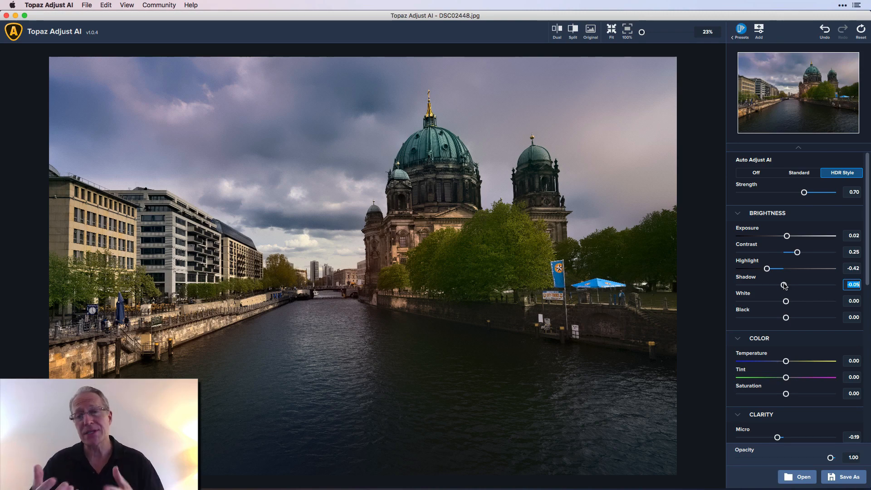
click(740, 32)
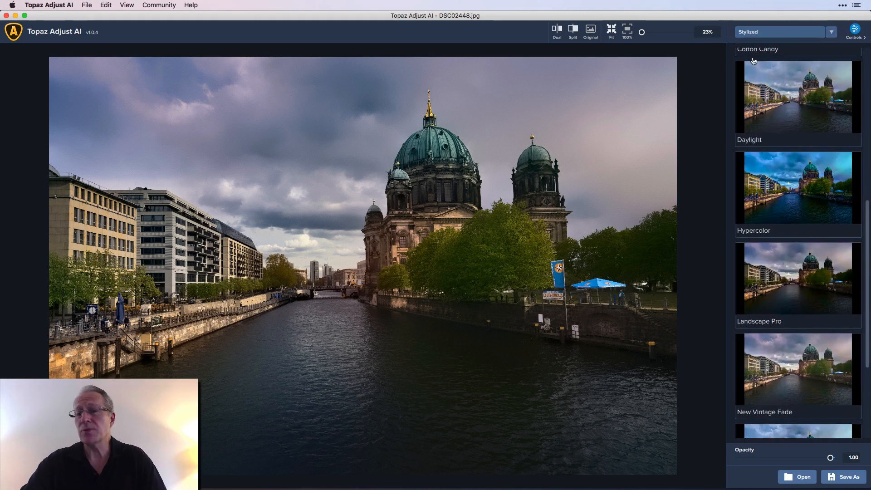
- Restore the Standard Auto Adjust look at 0.82 strength and raise Shadow to 0.24
click(831, 32)
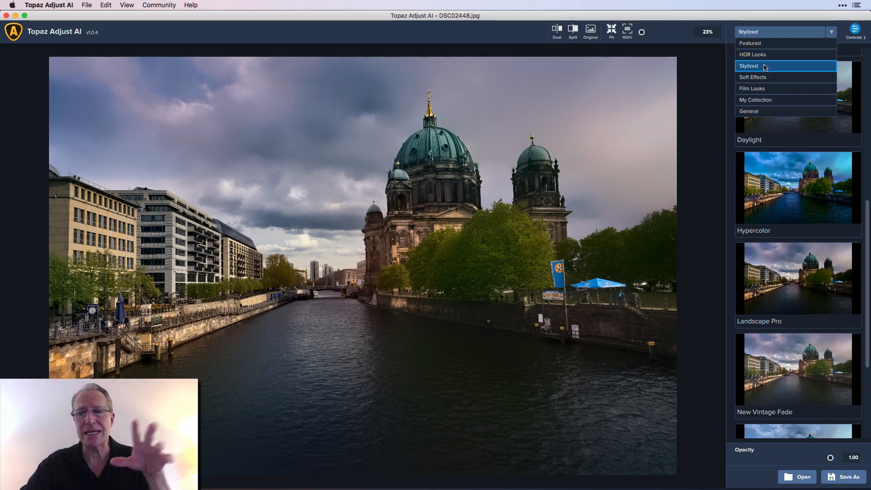
click(751, 44)
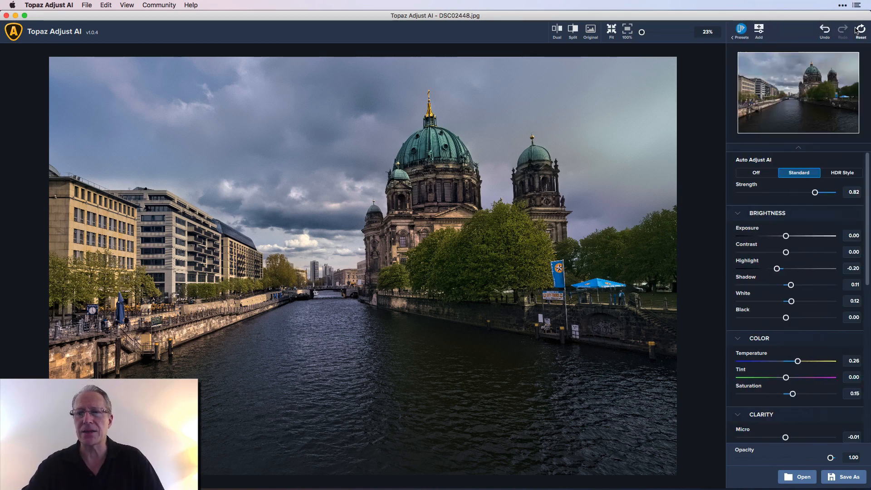
scroll(down, 3)
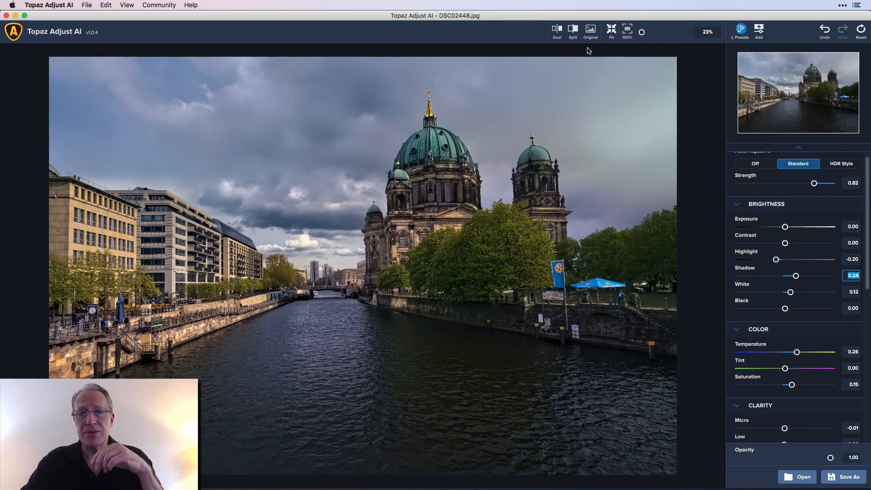
click(557, 30)
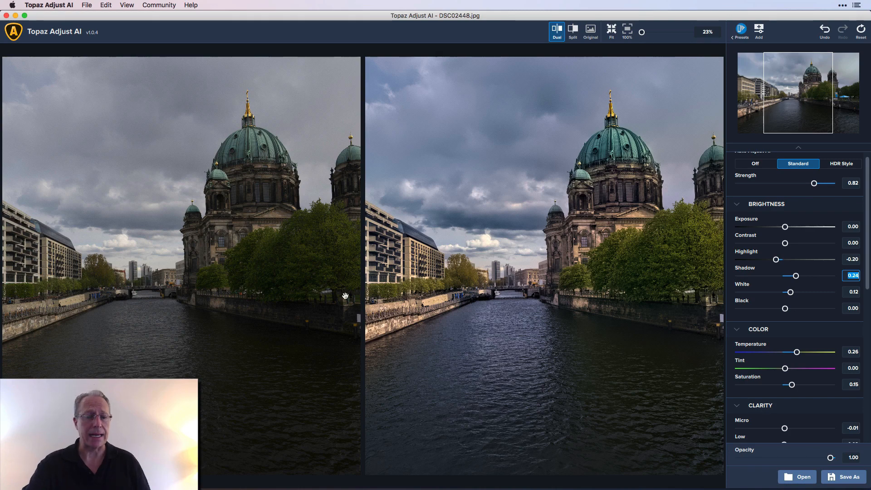
mouse_move(393, 139)
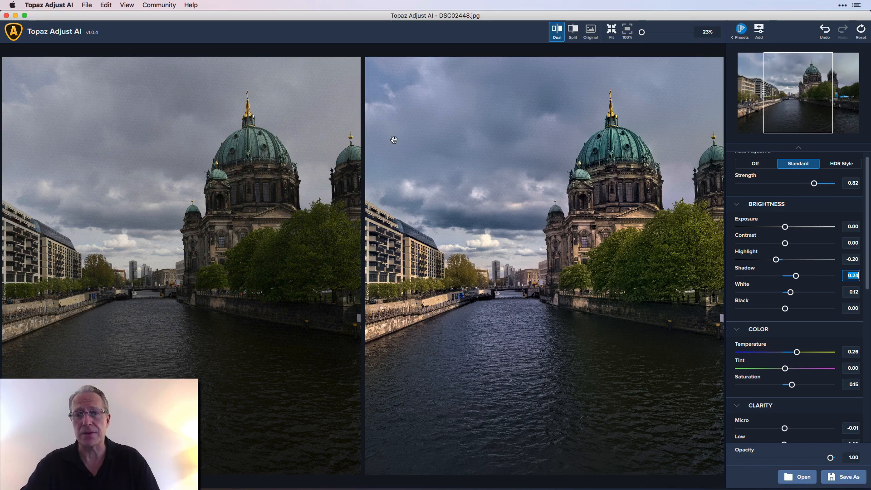
click(572, 31)
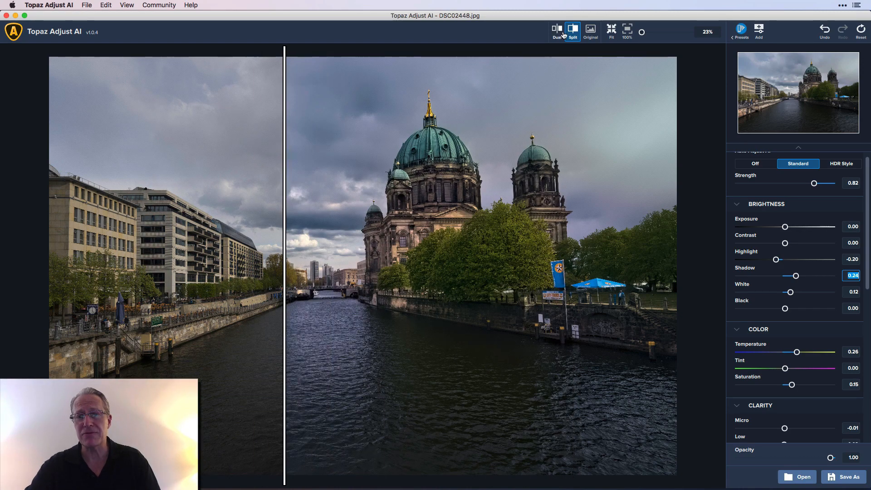
click(573, 28)
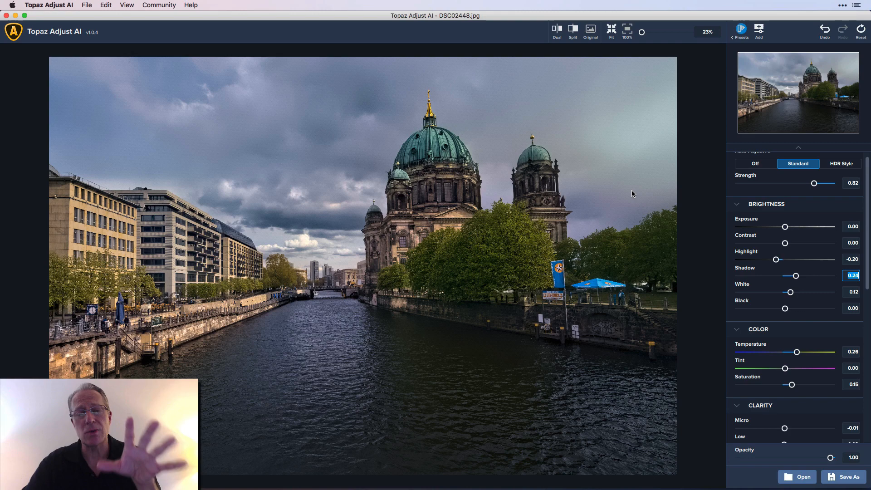
mouse_move(790, 287)
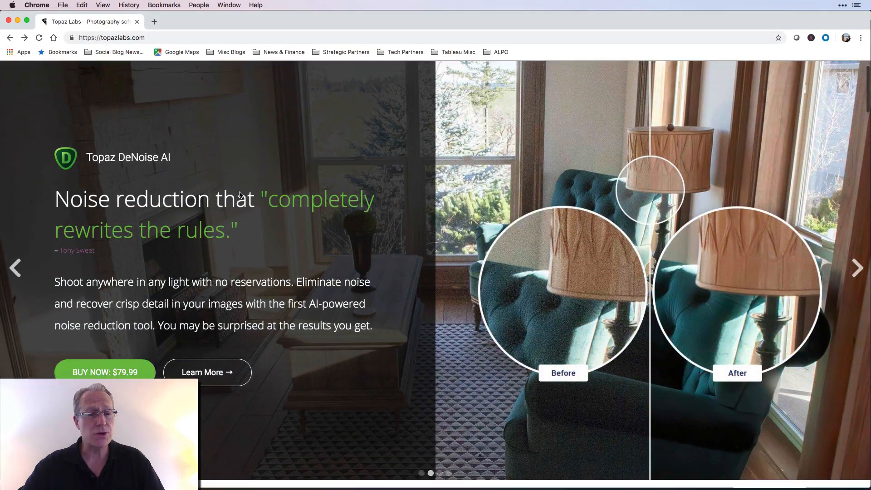
- Scroll the topazlabs.com page to the Get Topaz Adjust AI and $299.99 AI Bundle section
scroll(down, 3)
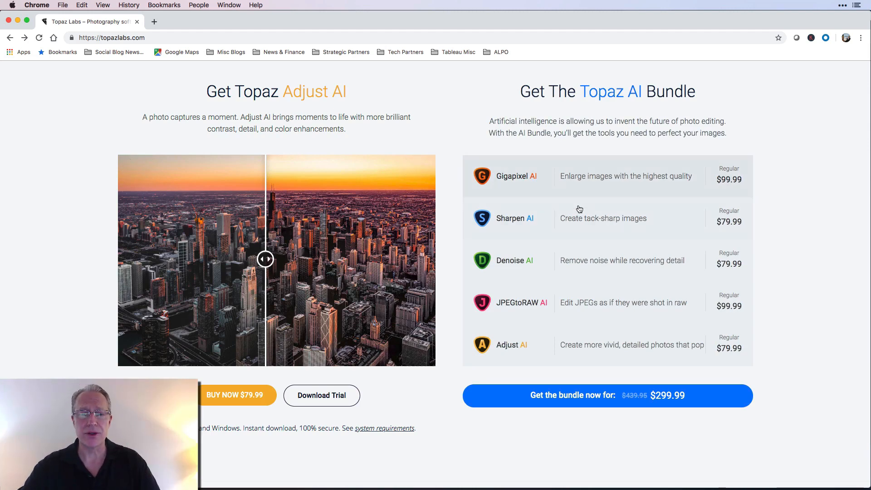
mouse_move(607, 338)
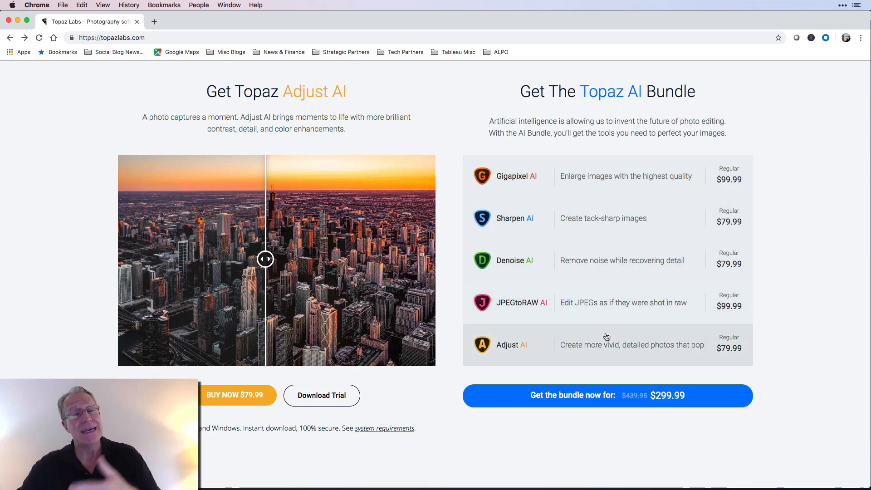